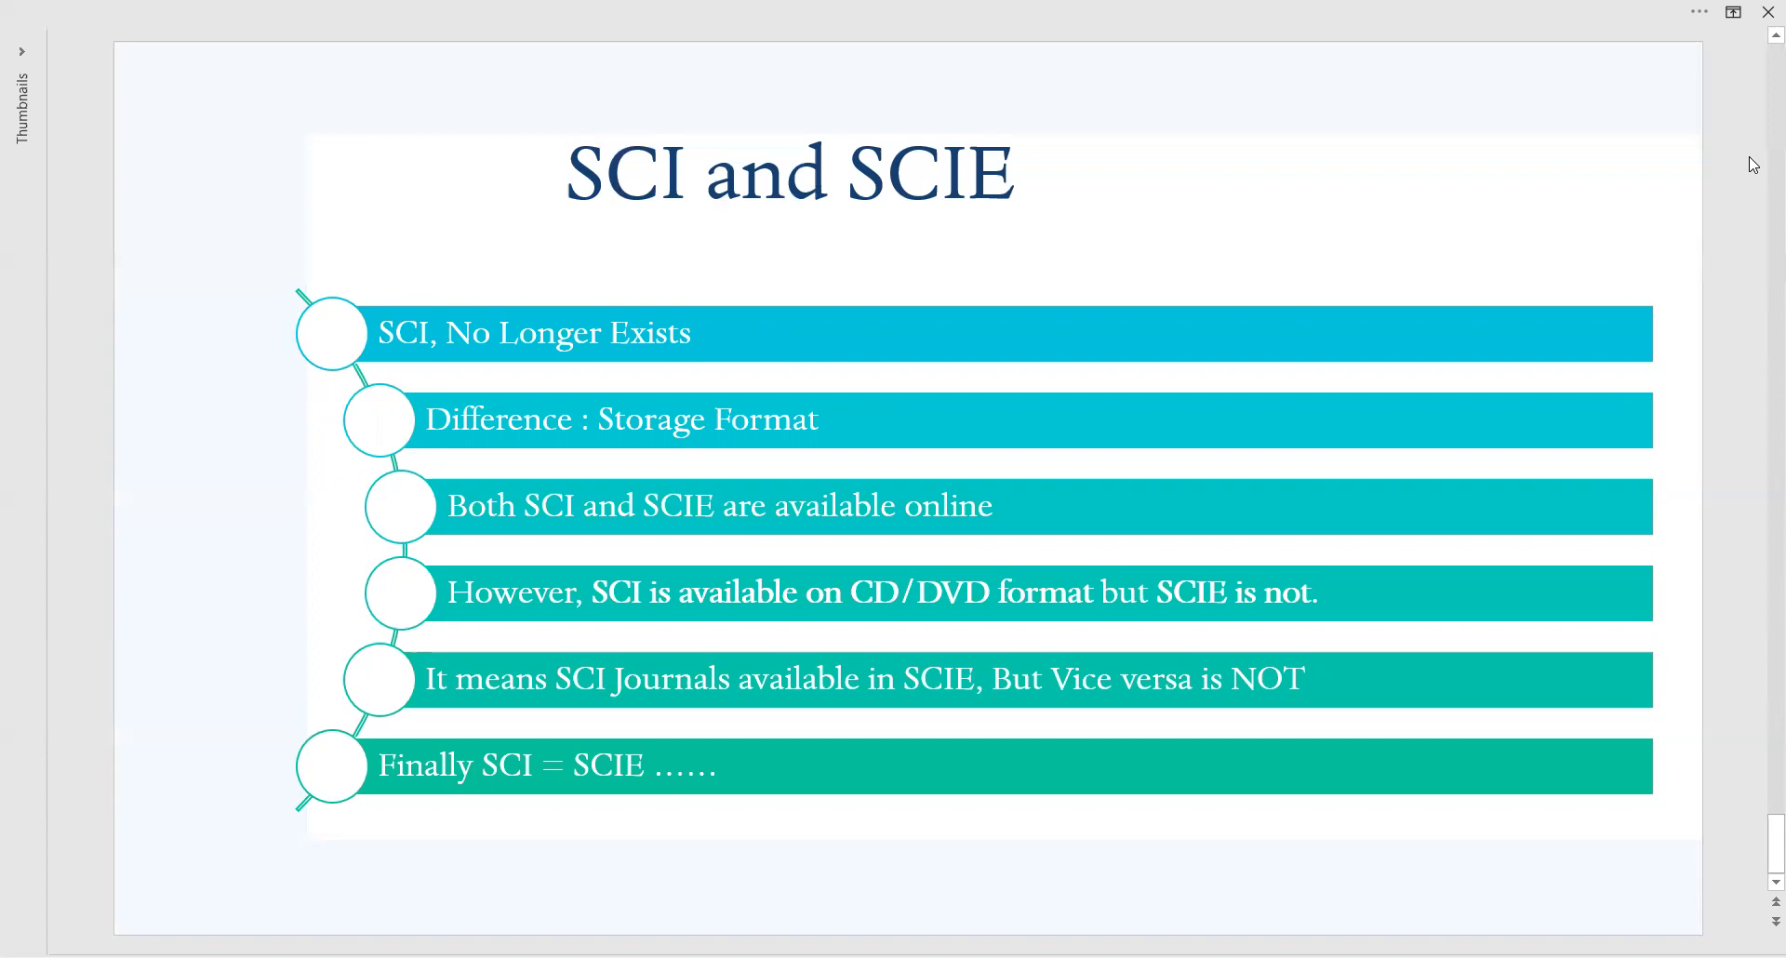
mouse_move(1217, 46)
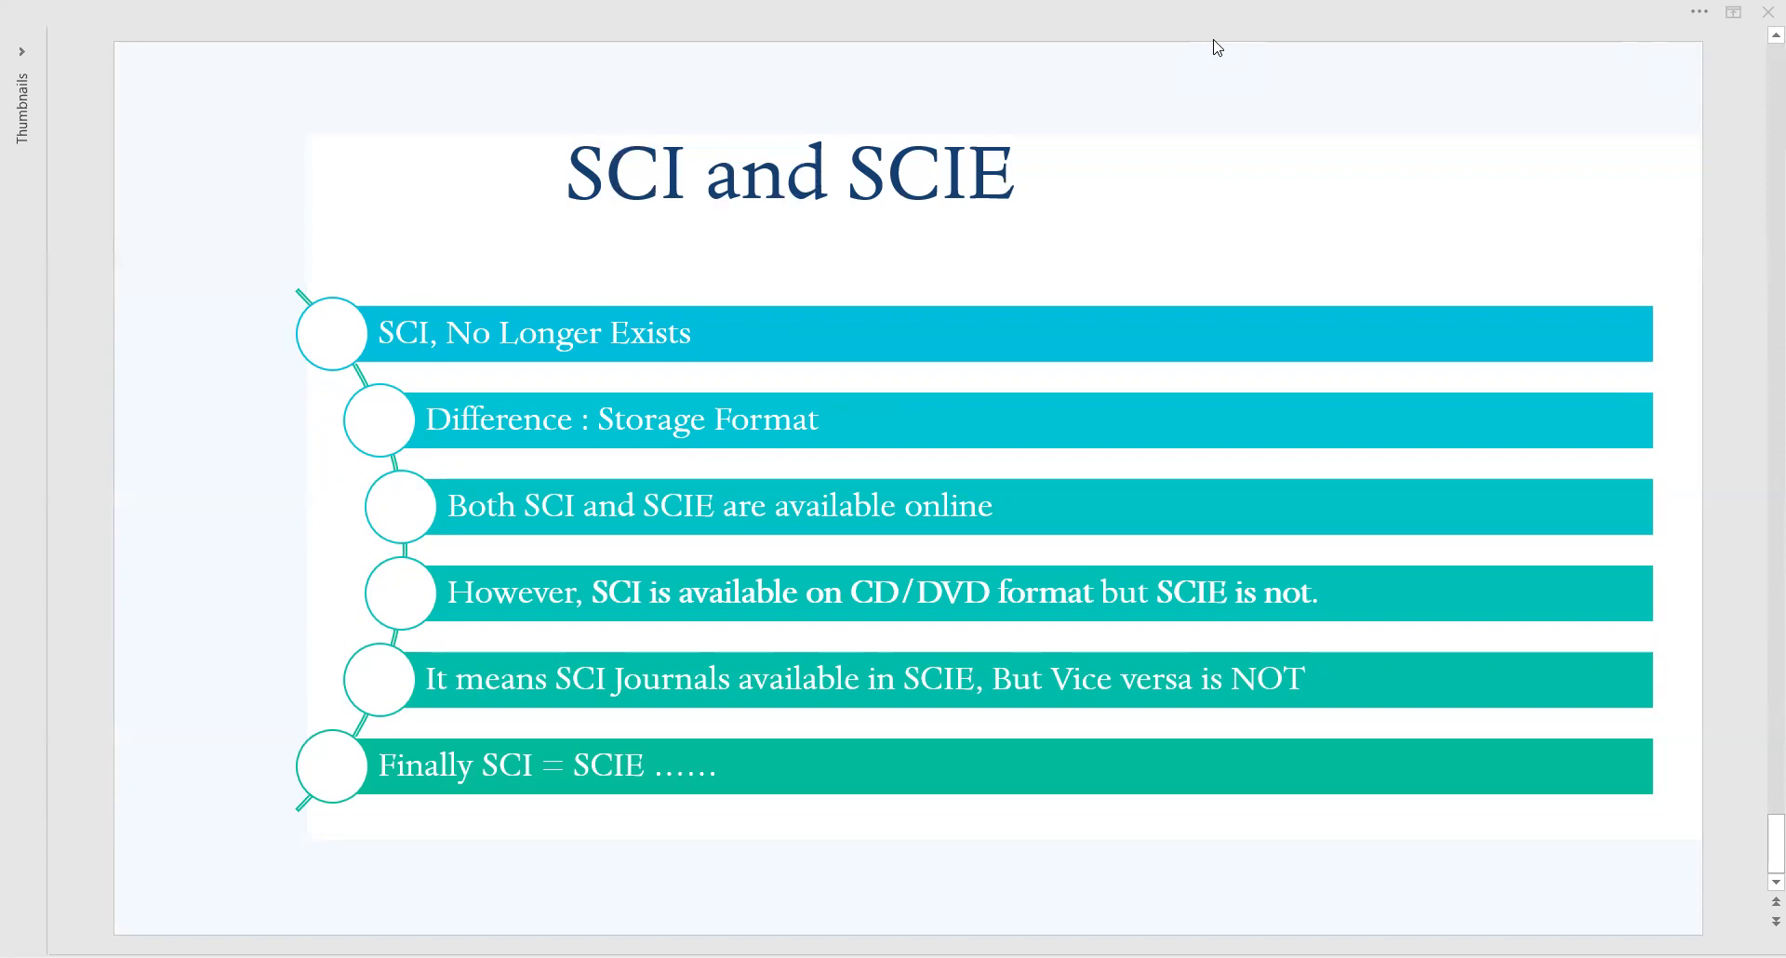
mouse_move(1399, 387)
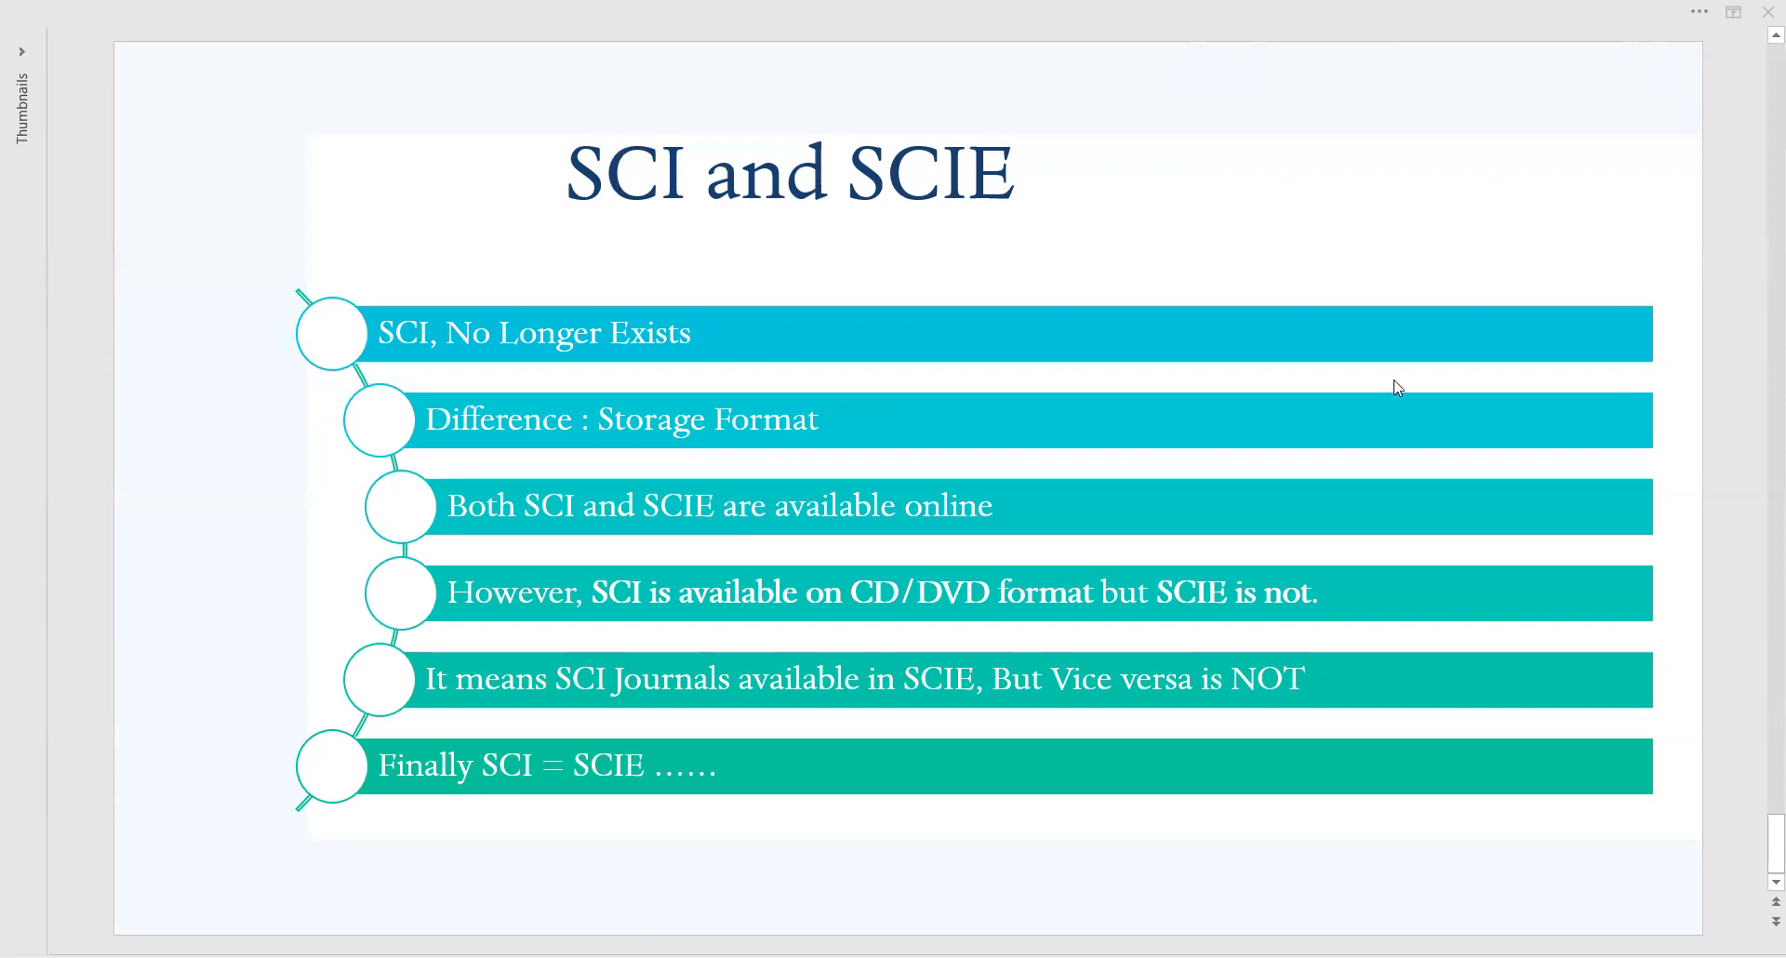